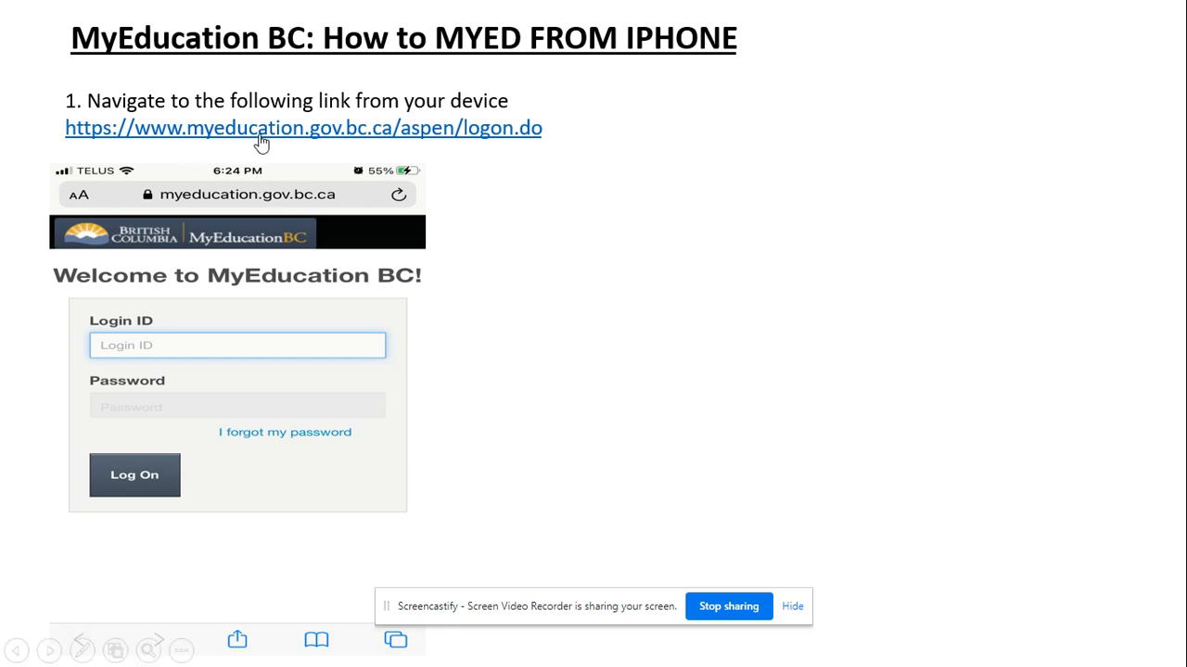
{"action": "mouse_move", "coordinate": [625, 139]}
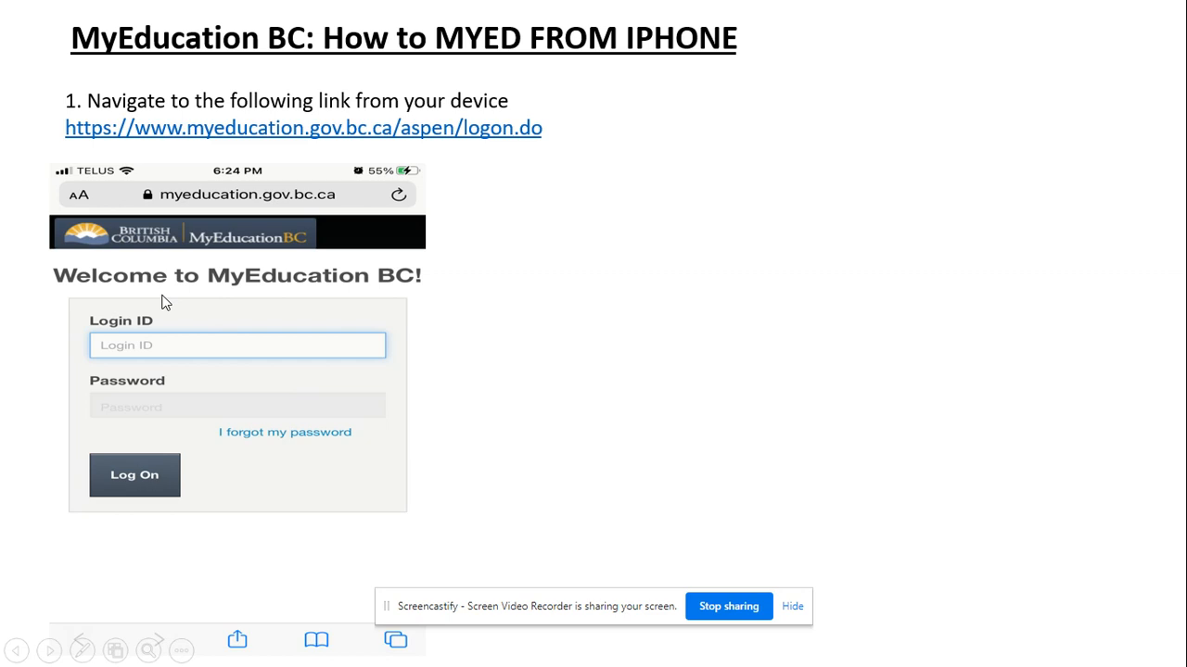
{"action": "mouse_move", "coordinate": [156, 378]}
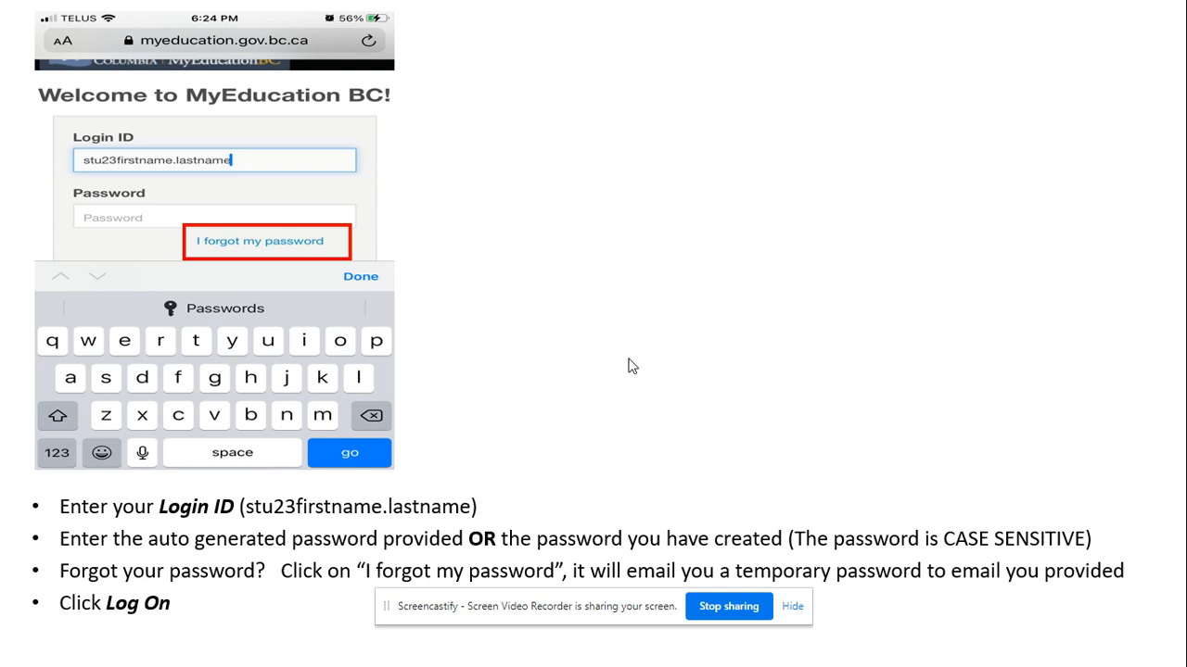
{"action": "mouse_move", "coordinate": [209, 184]}
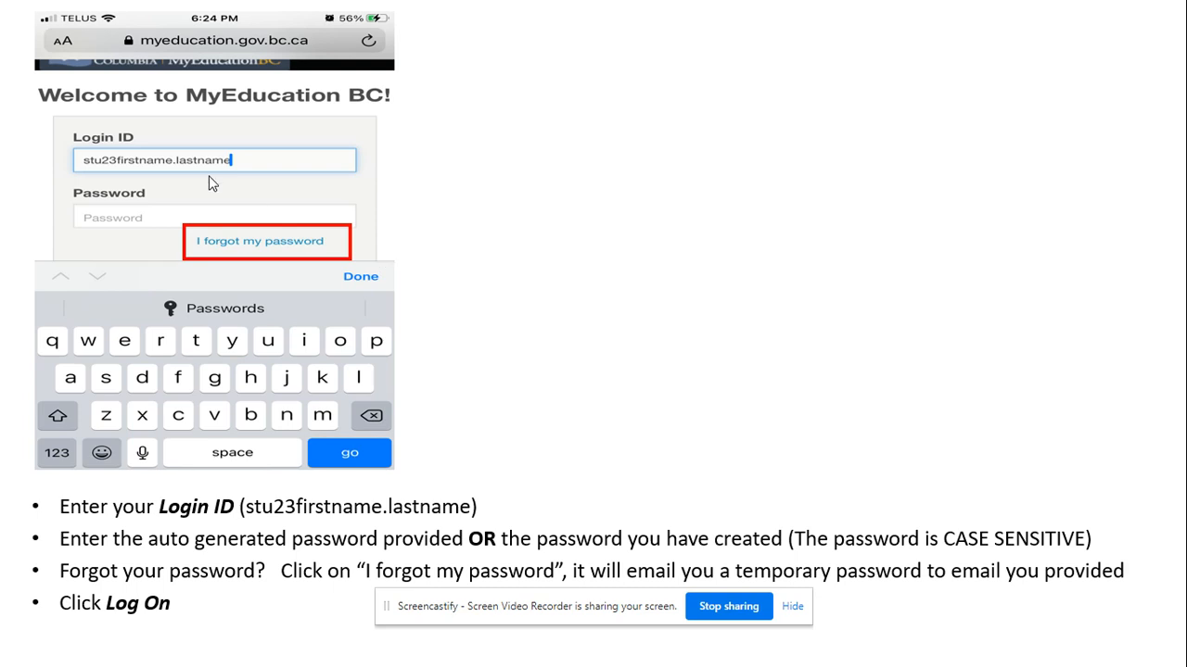
{"action": "mouse_move", "coordinate": [121, 122]}
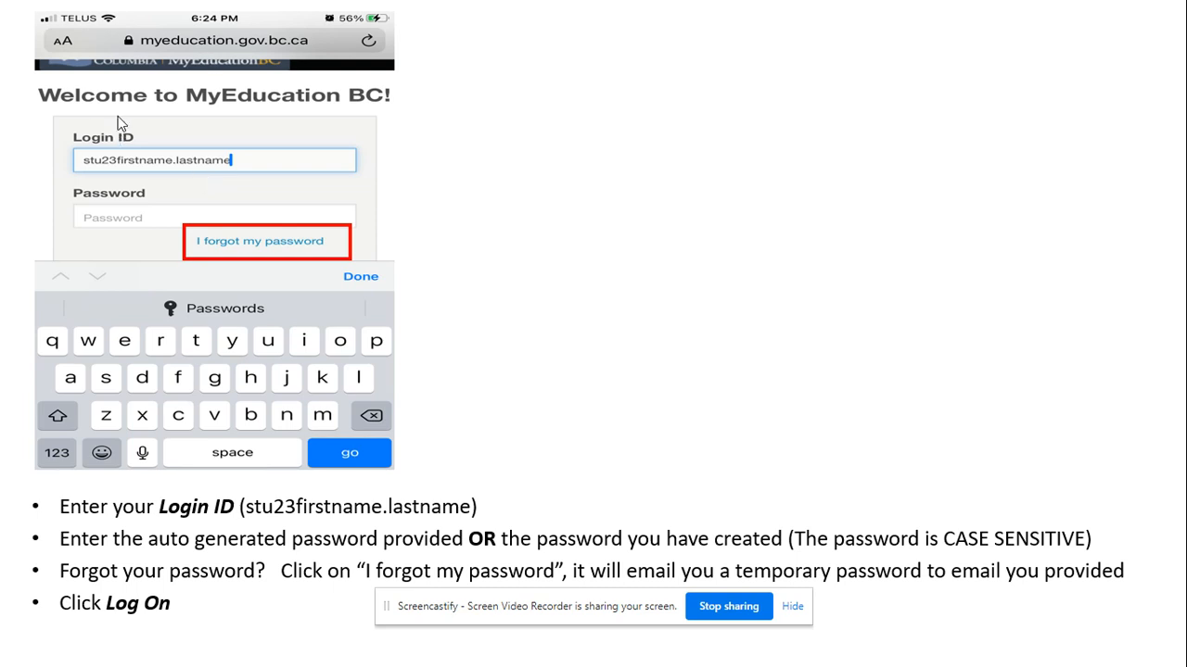
{"action": "mouse_move", "coordinate": [139, 120]}
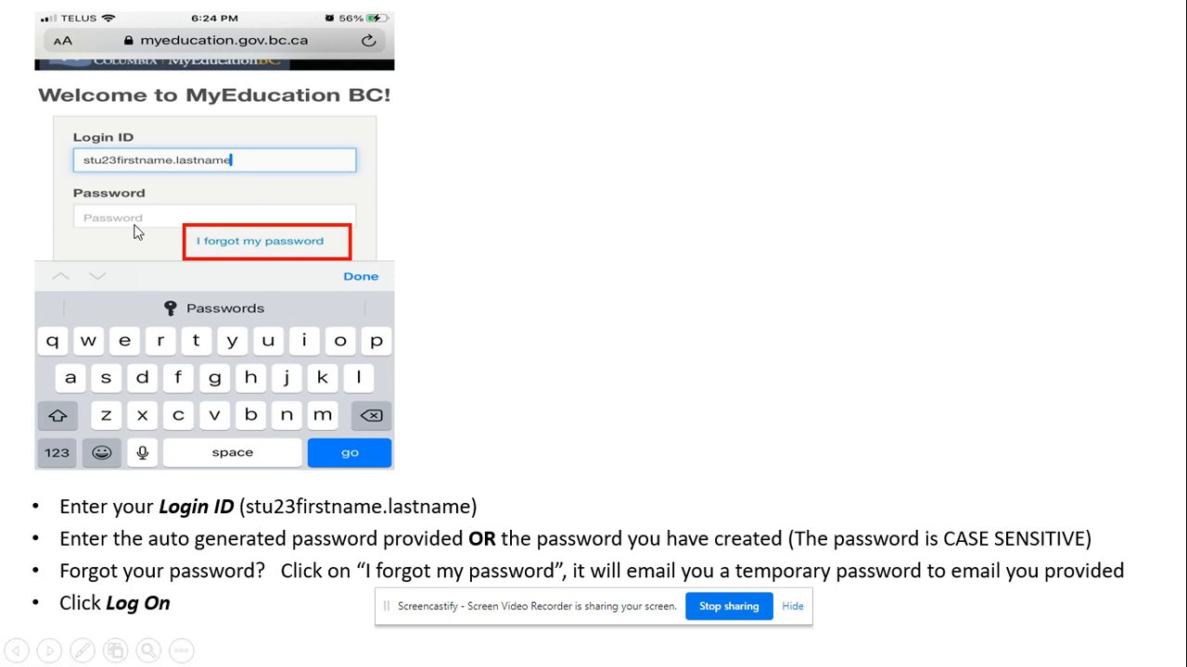
{"action": "mouse_move", "coordinate": [234, 242]}
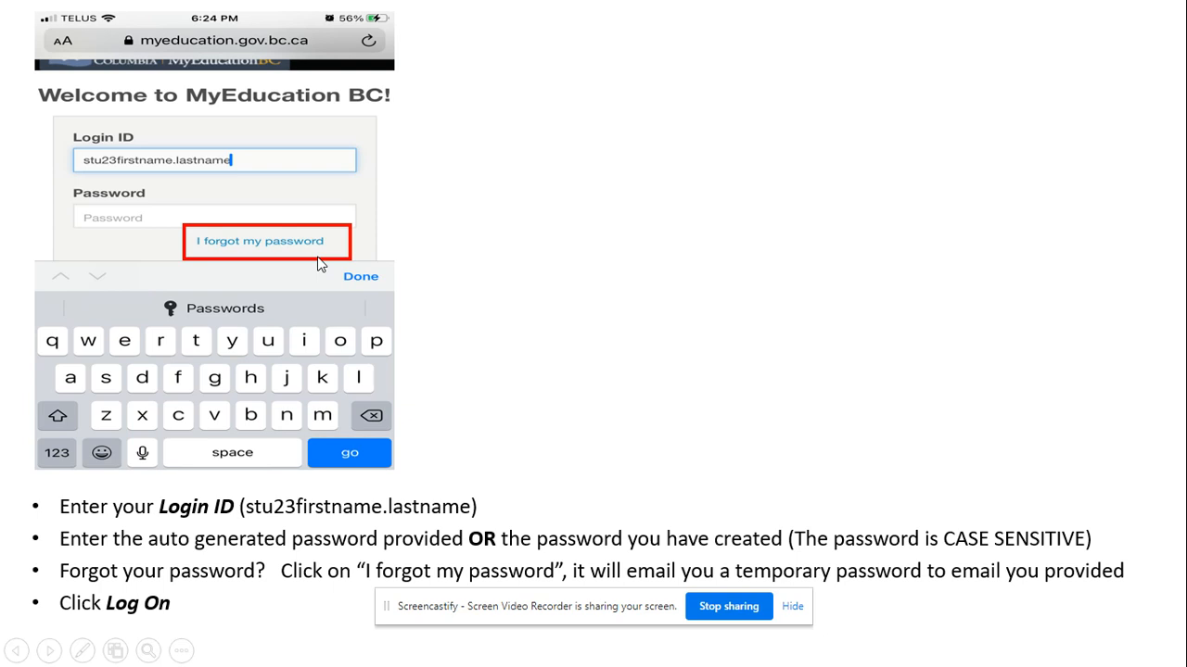
{"action": "mouse_move", "coordinate": [445, 308]}
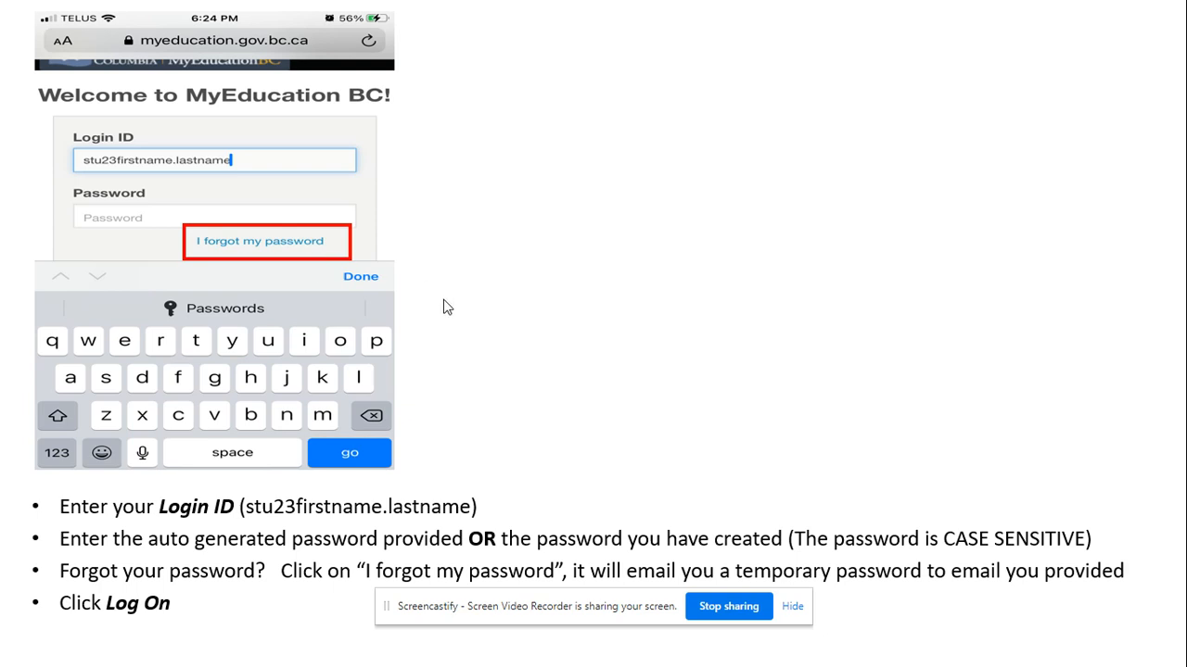
{"action": "mouse_move", "coordinate": [290, 274]}
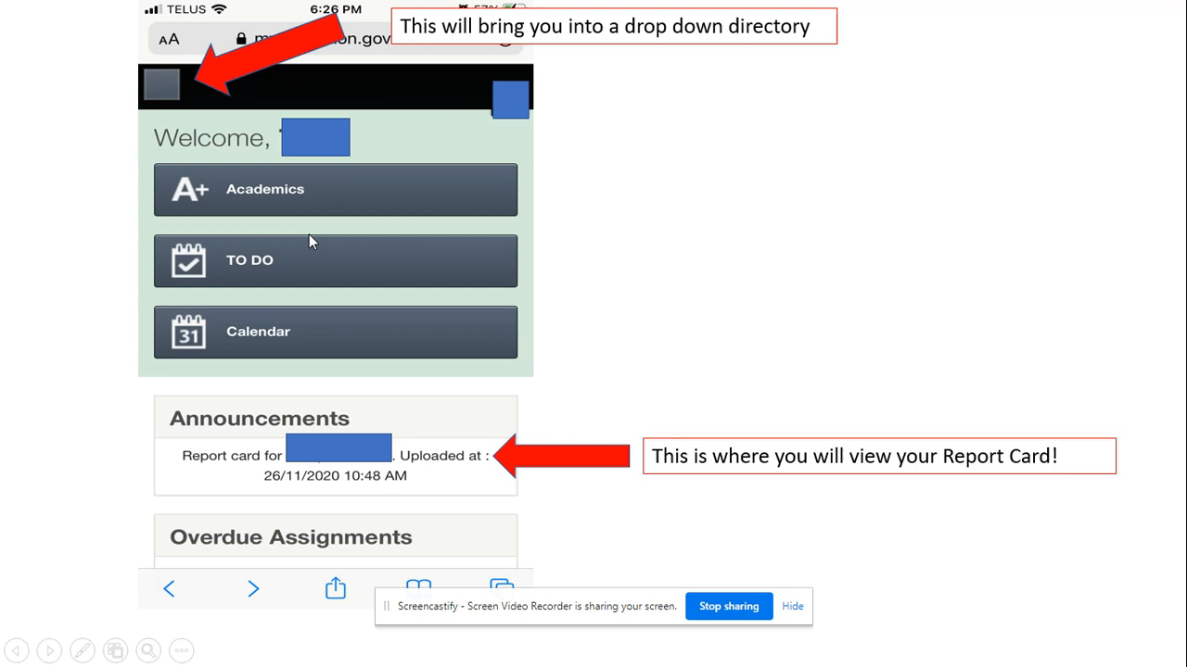
{"action": "mouse_move", "coordinate": [165, 91]}
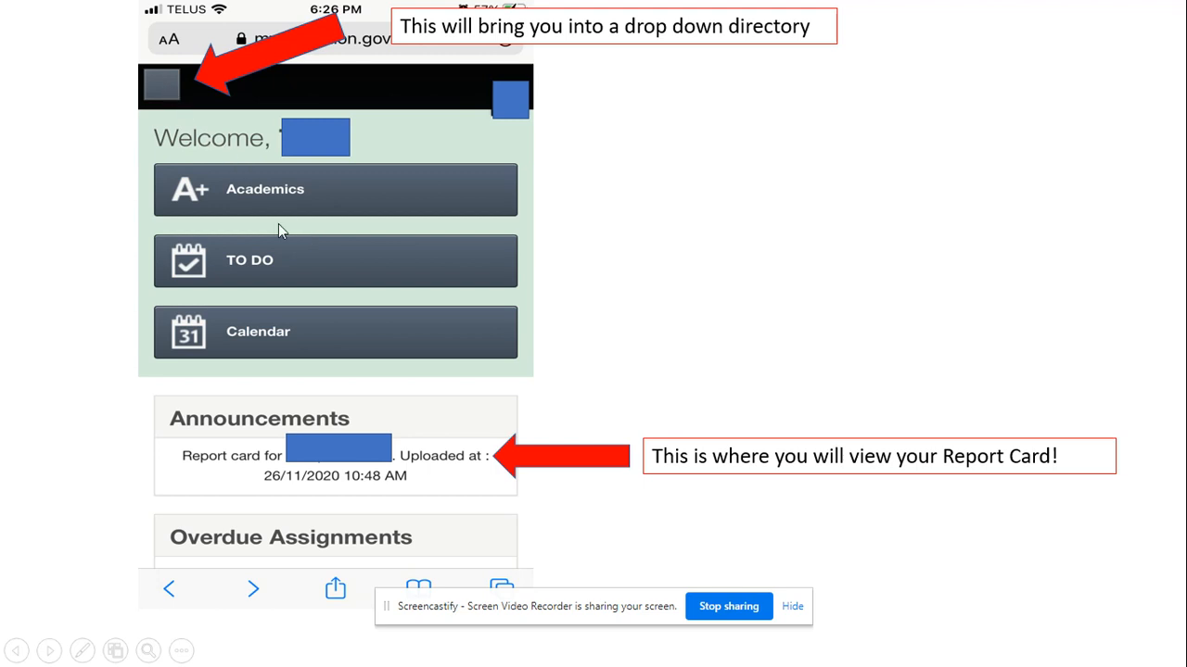
{"action": "mouse_move", "coordinate": [371, 435]}
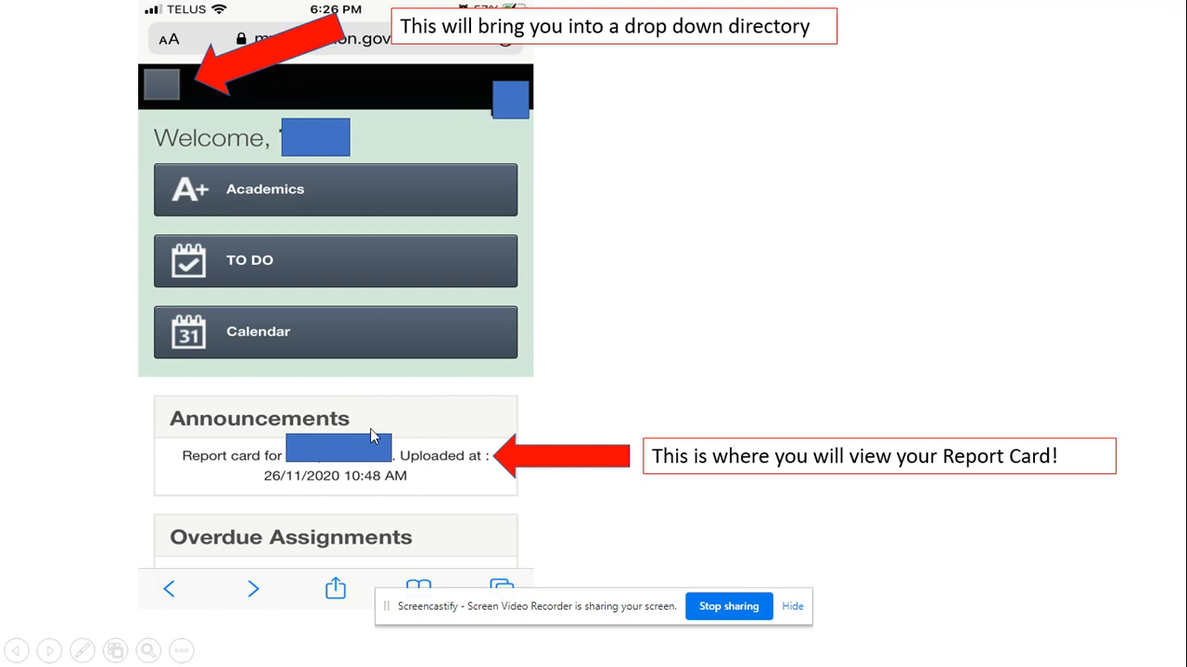
{"action": "mouse_move", "coordinate": [300, 449]}
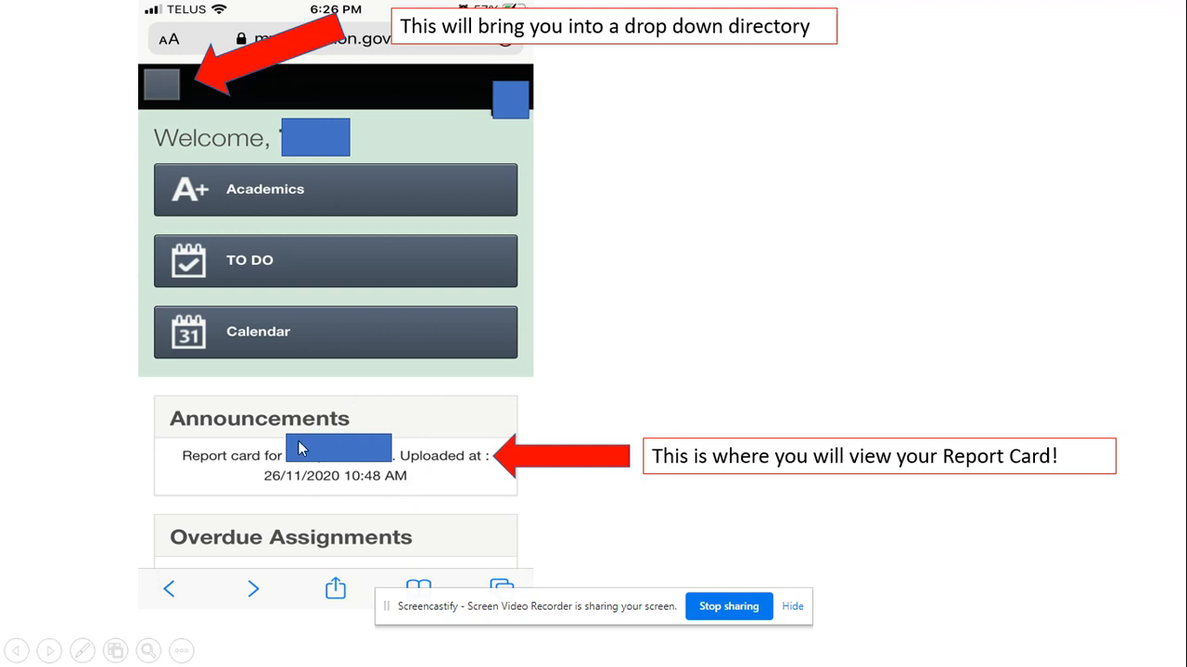
{"action": "mouse_move", "coordinate": [299, 467]}
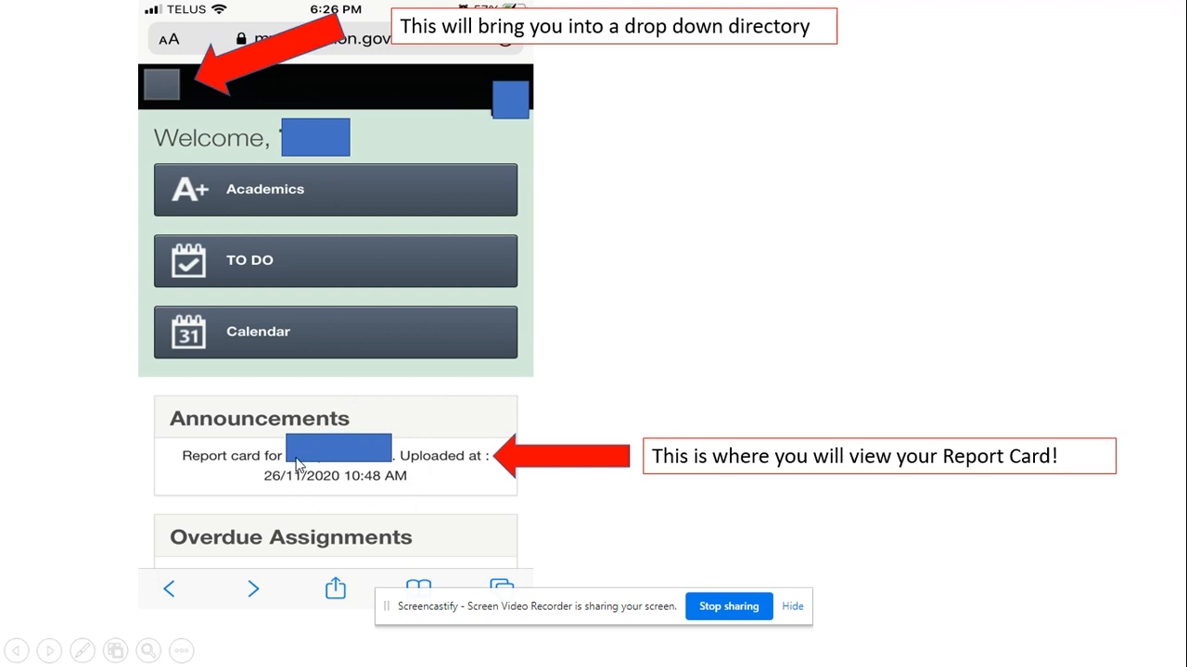
{"action": "mouse_move", "coordinate": [464, 467]}
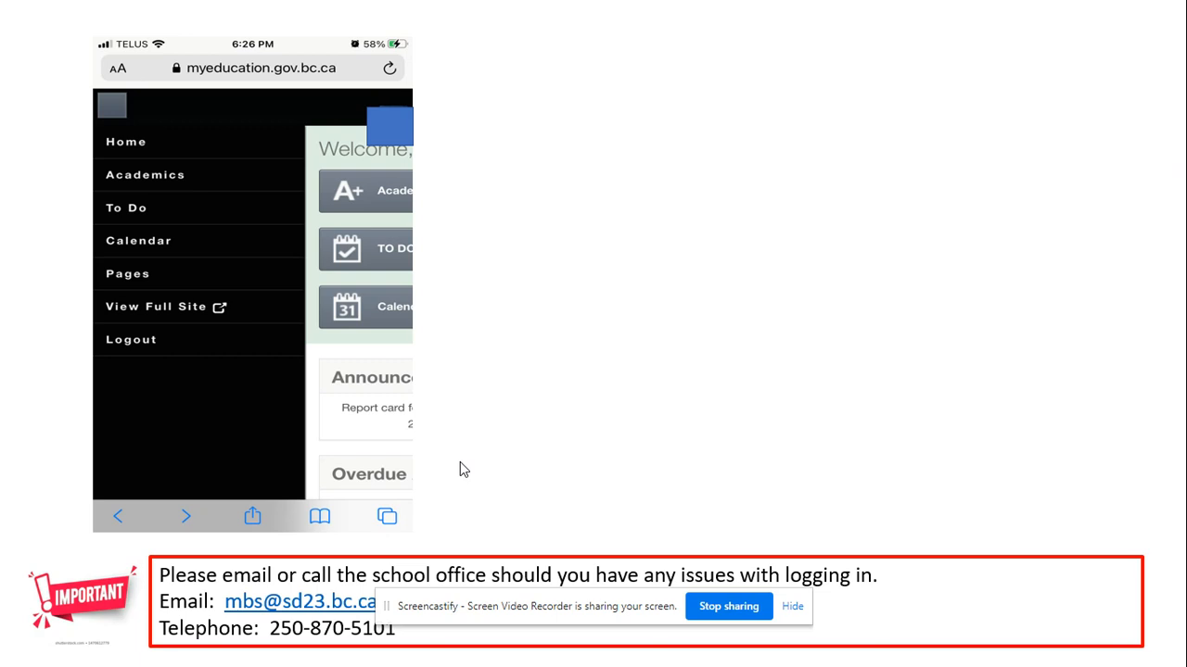
{"action": "mouse_move", "coordinate": [745, 342]}
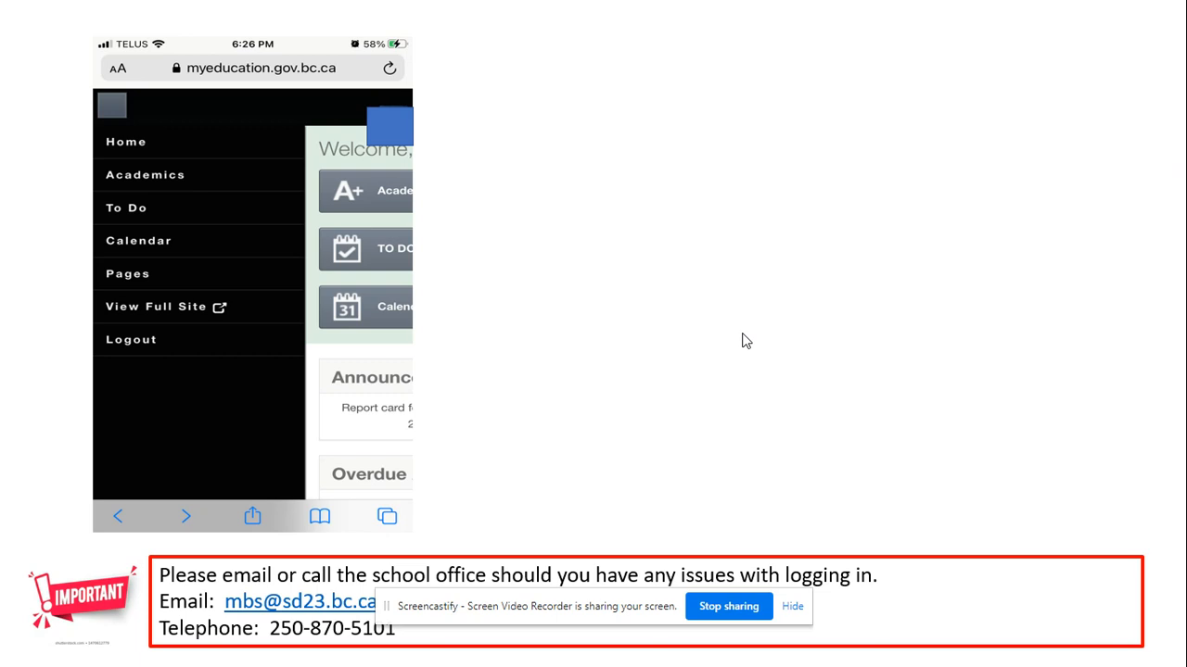
{"action": "mouse_move", "coordinate": [627, 308]}
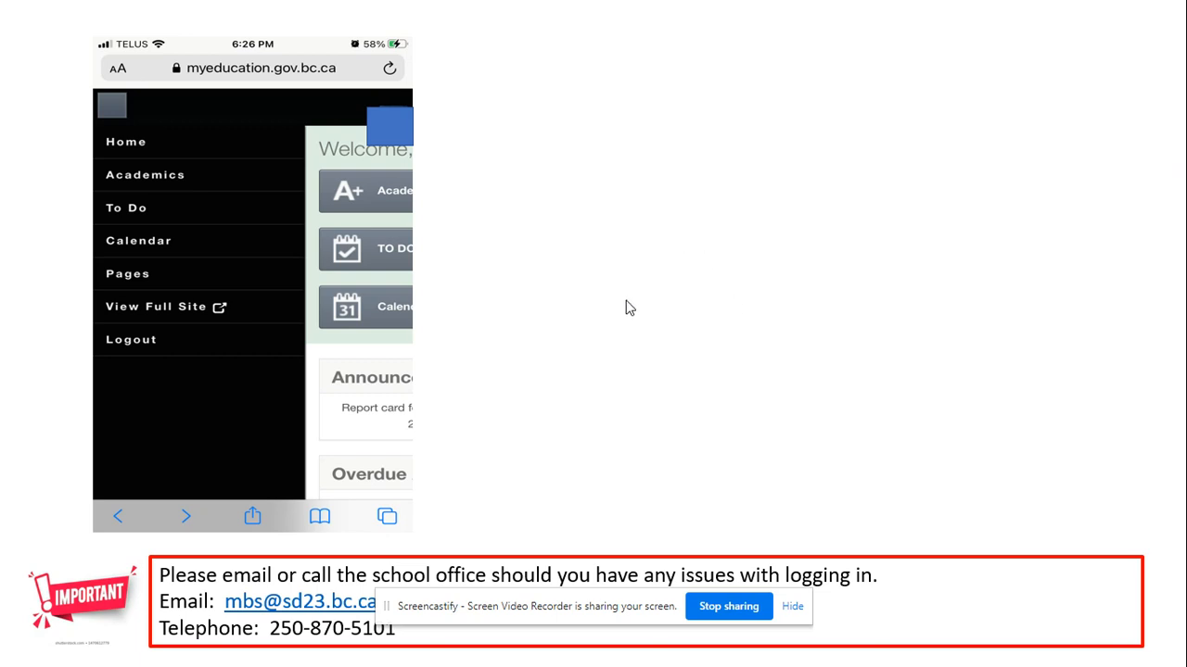